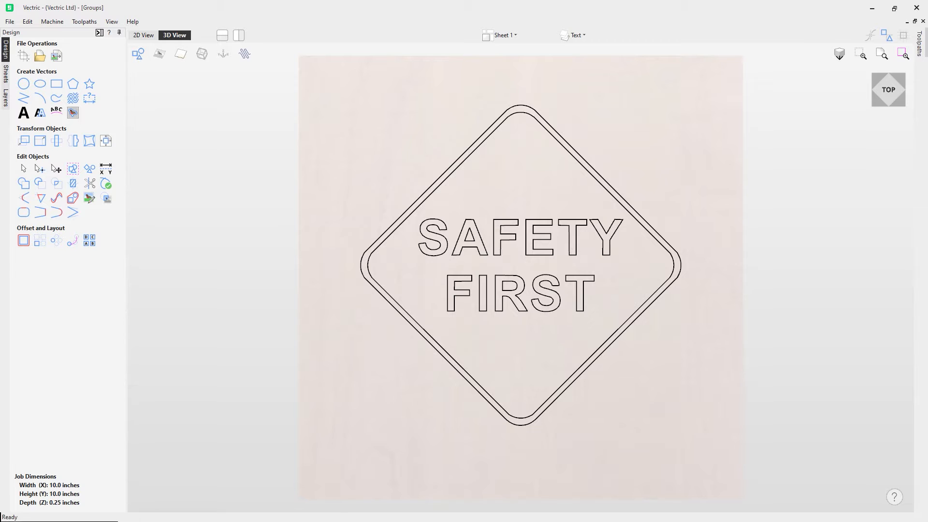
mouse_move(369, 231)
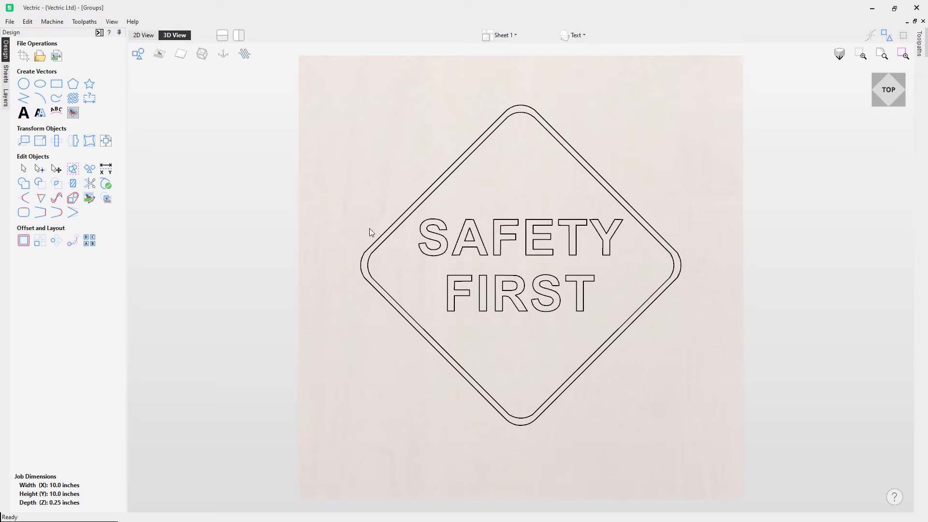
mouse_move(347, 233)
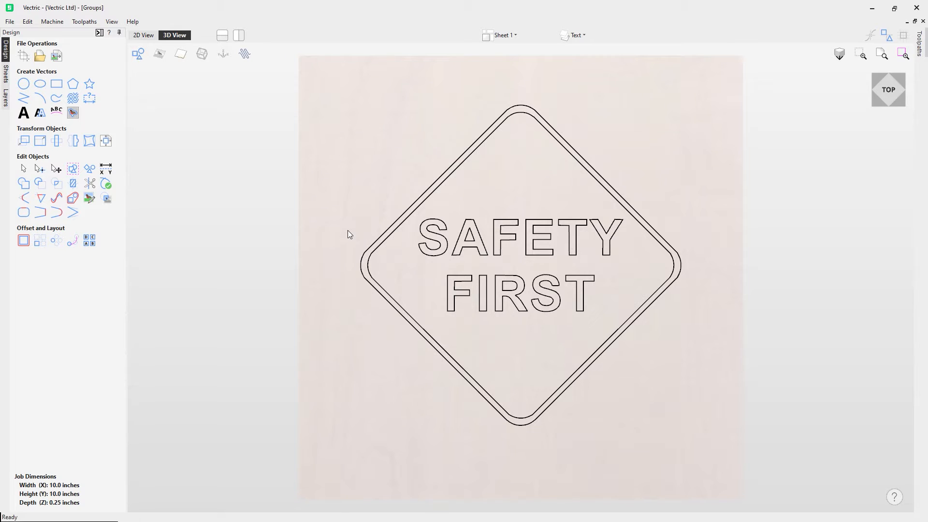
Pick individual SAFETY FIRST letters (S, F, E, Y, F) to show they select separately, then deselect
left_click(421, 201)
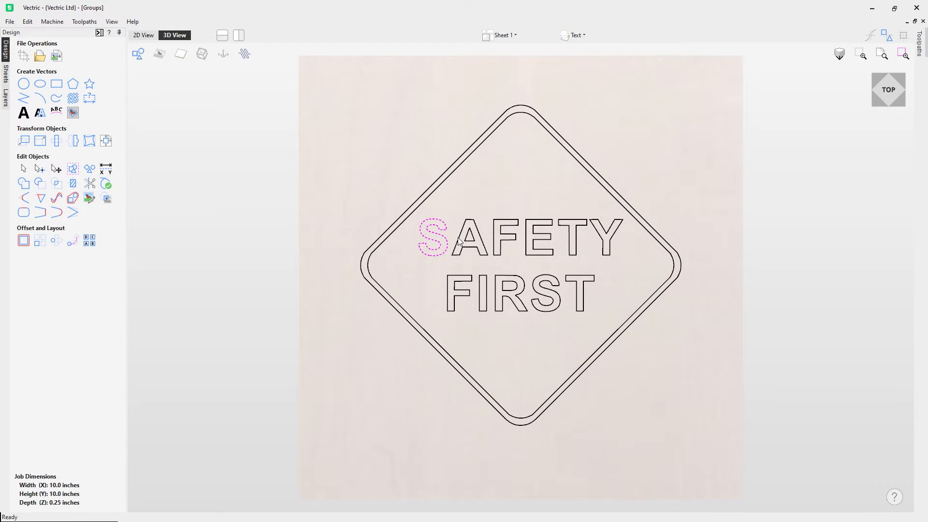
left_click(511, 236)
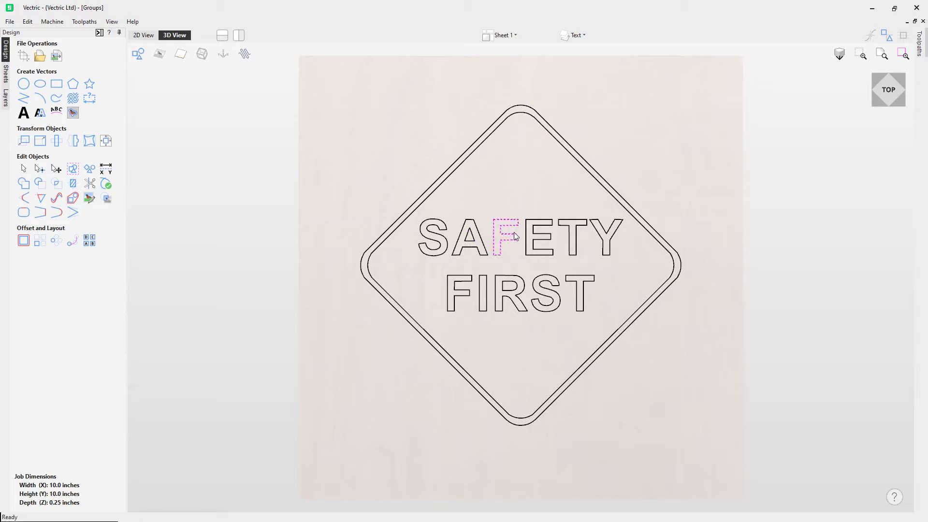
mouse_move(479, 239)
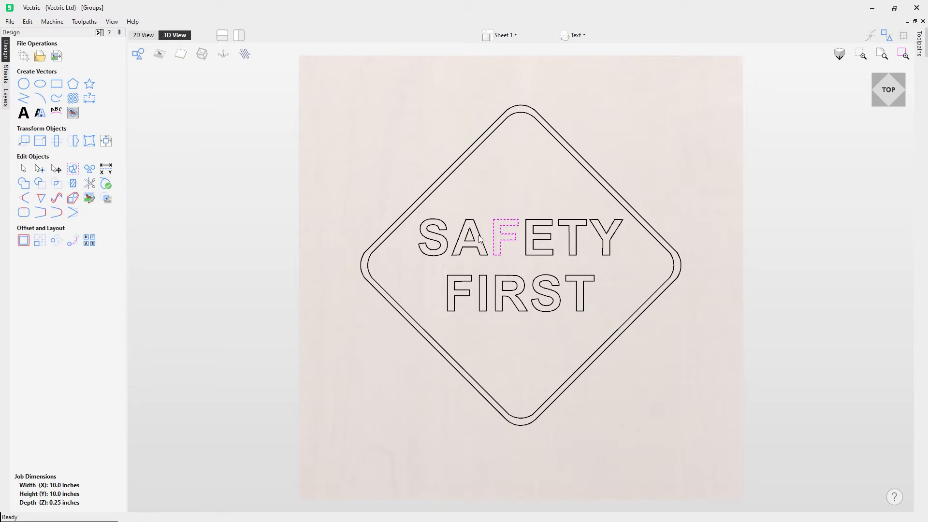
left_click(537, 237)
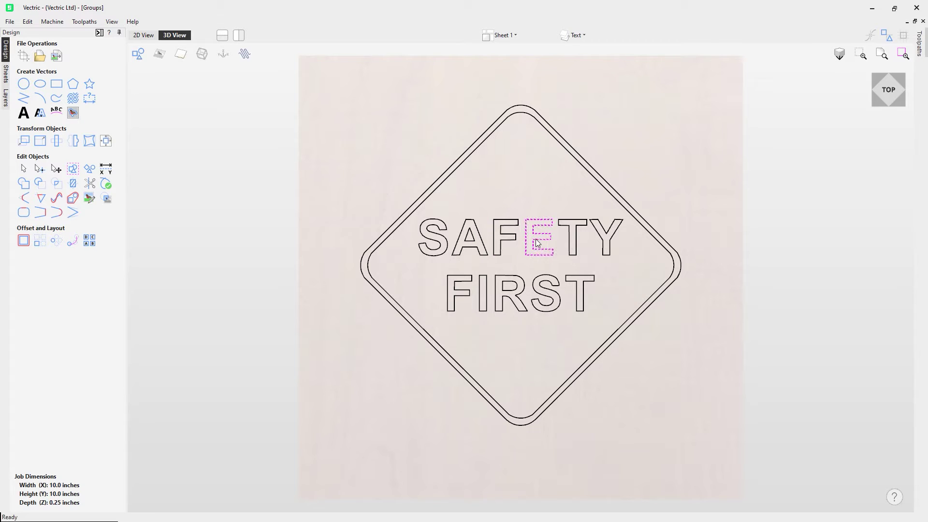
left_click(606, 236)
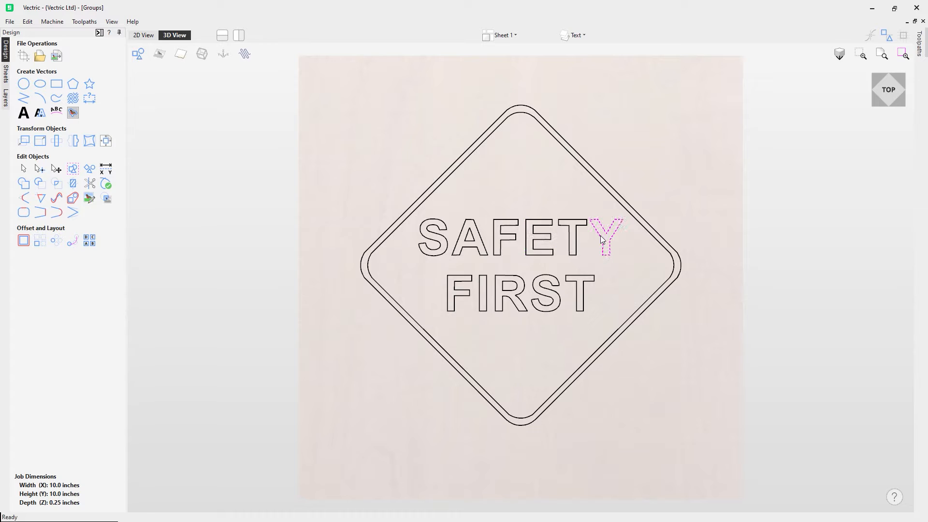
left_click(539, 280)
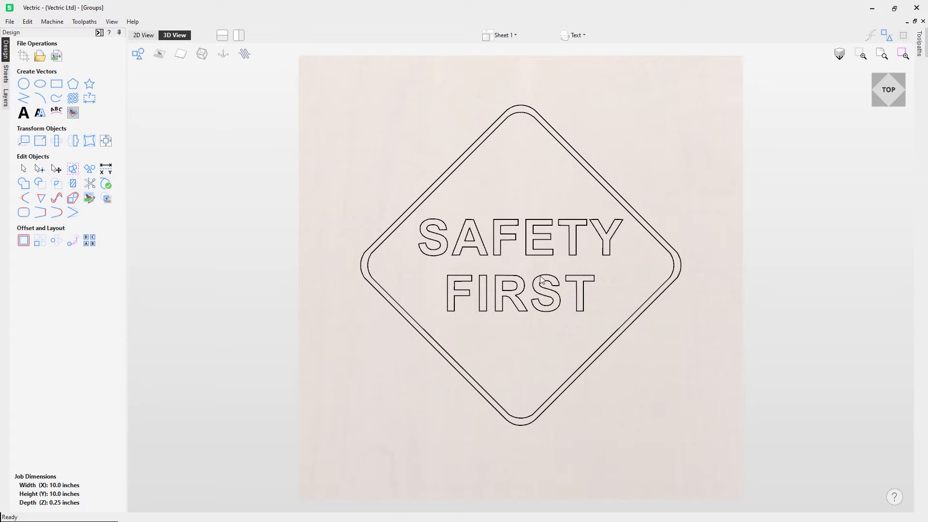
left_click(457, 293)
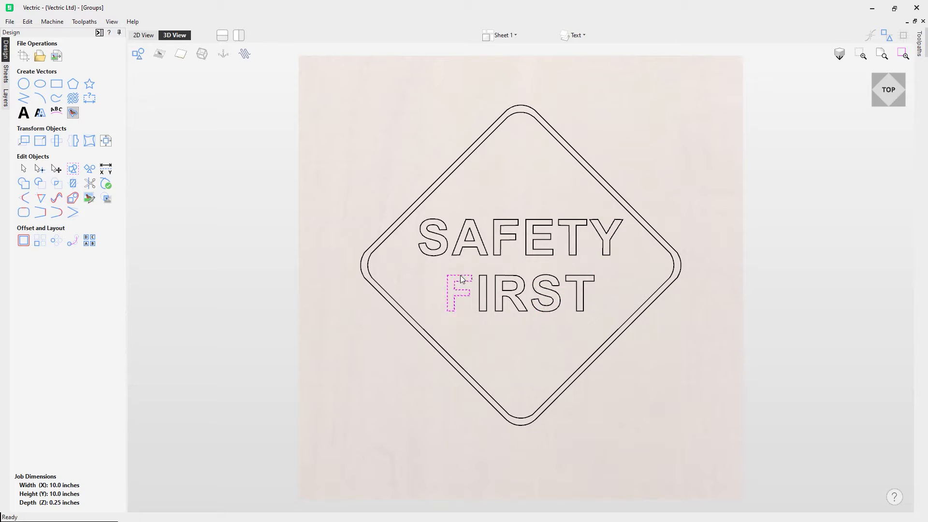
left_click(407, 260)
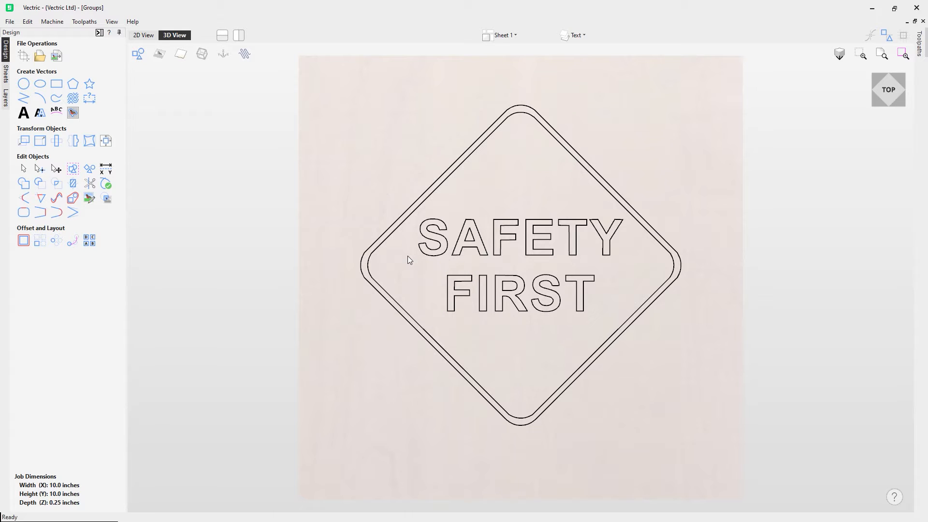
mouse_move(597, 307)
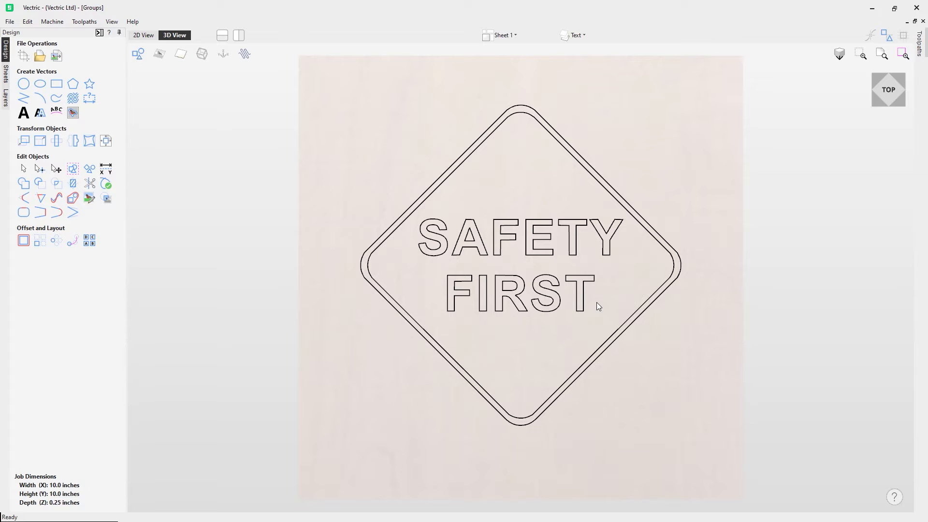
mouse_move(417, 218)
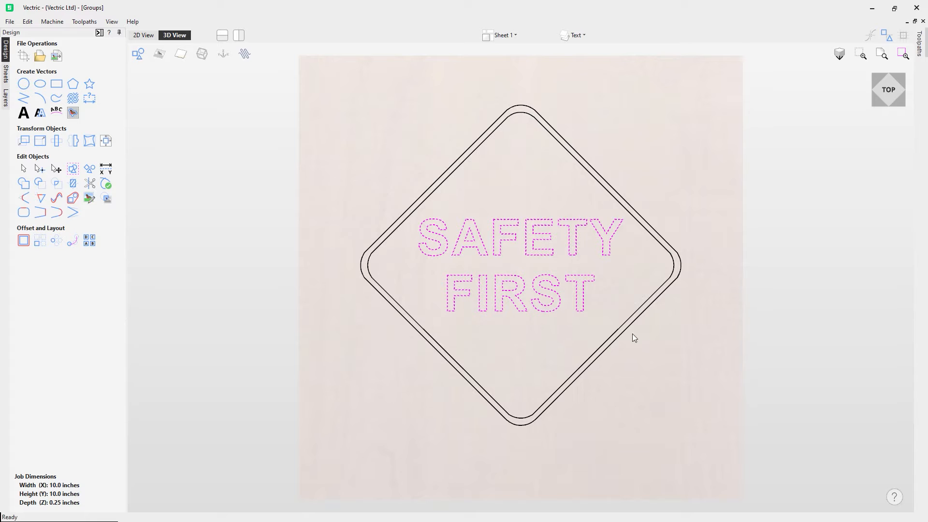
mouse_move(422, 228)
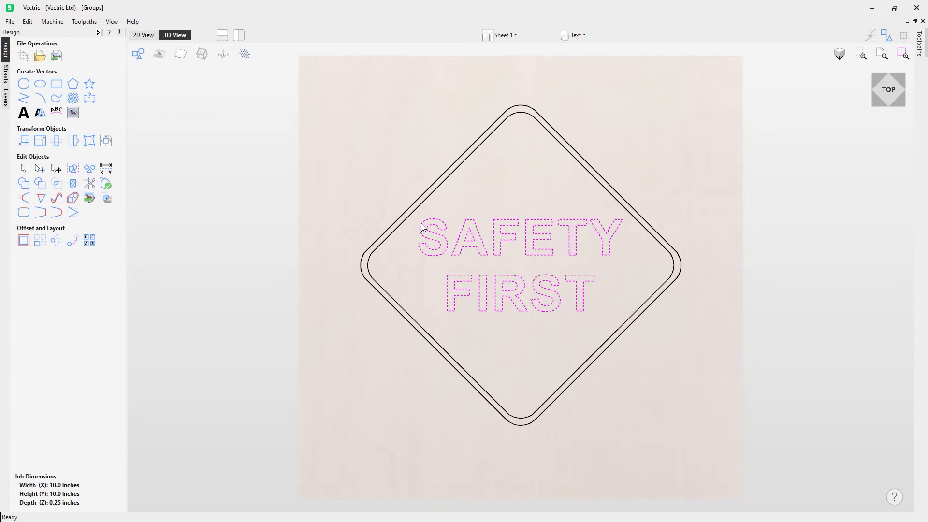
mouse_move(422, 255)
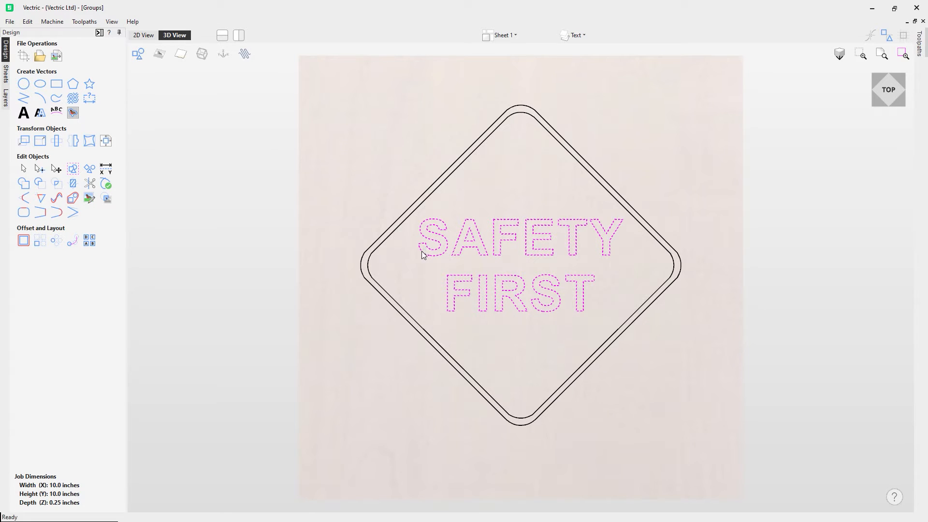
mouse_move(72, 169)
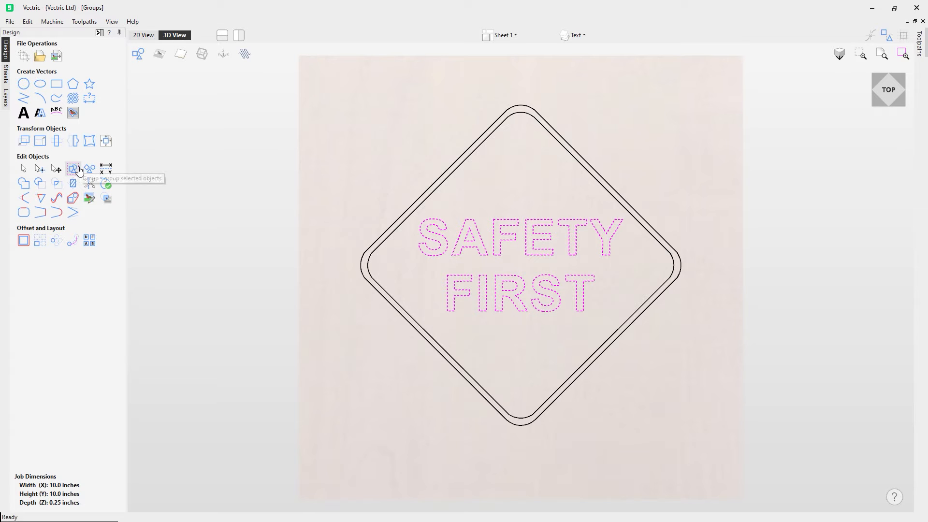
mouse_move(72, 169)
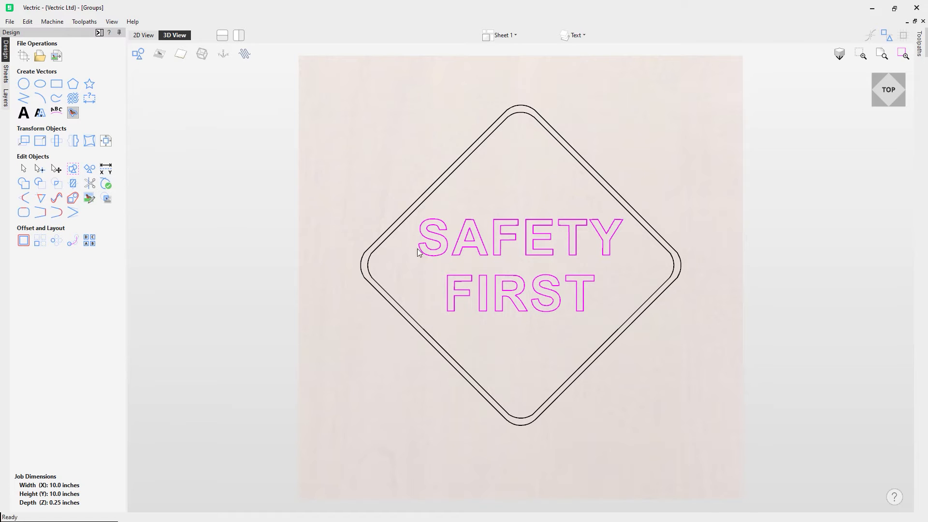
mouse_move(501, 327)
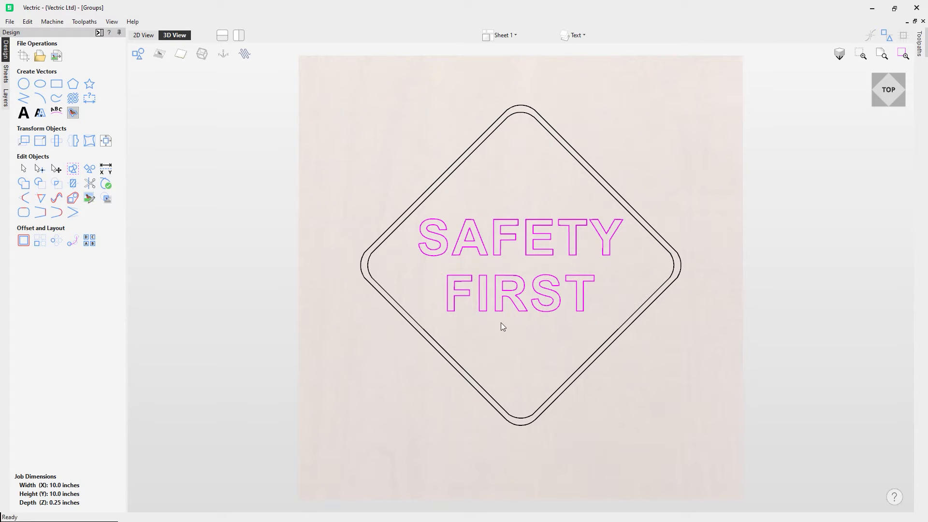
mouse_move(507, 294)
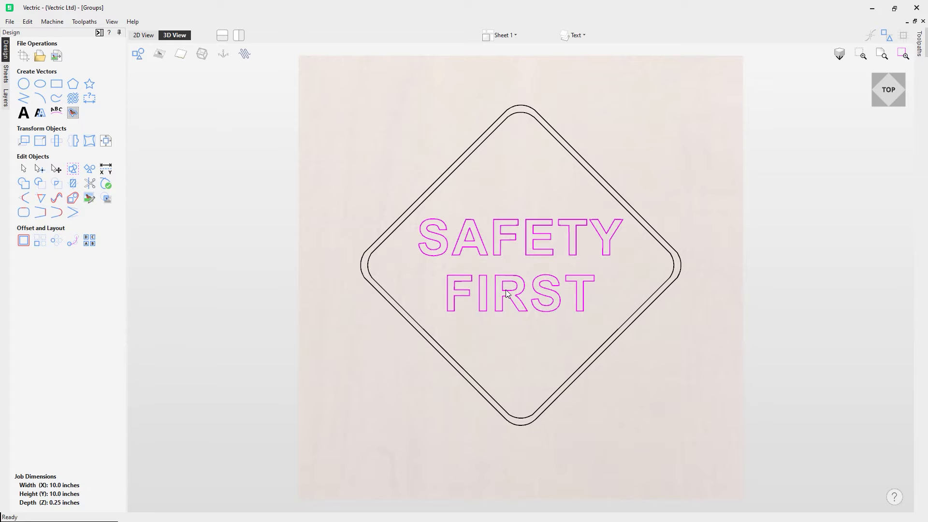
left_click(519, 293)
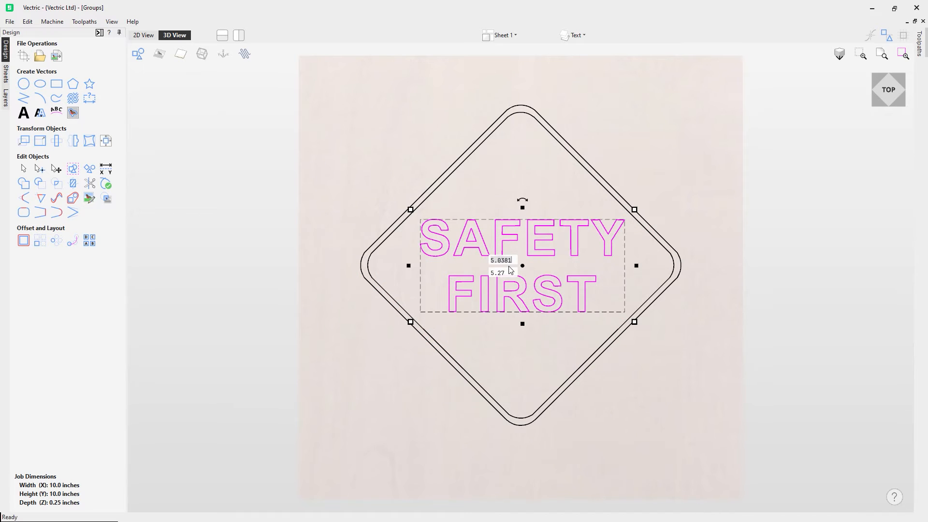
mouse_move(540, 274)
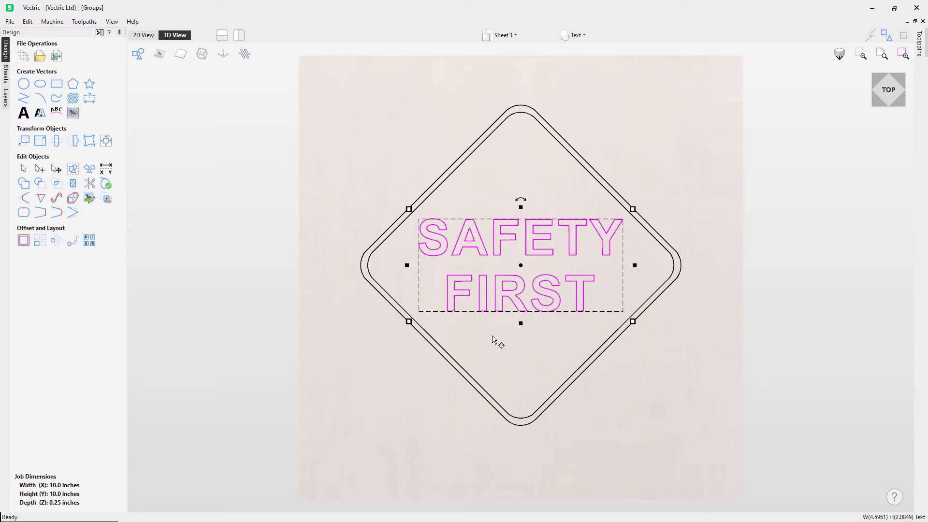
Reselect the grouped SAFETY FIRST text and bring up the Text / Diamond outline layer list
left_click(485, 337)
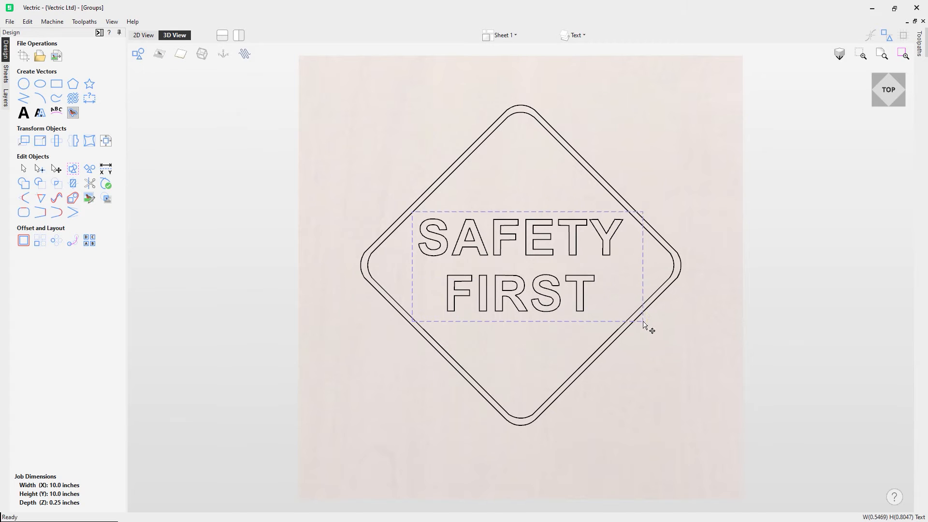
left_click(521, 265)
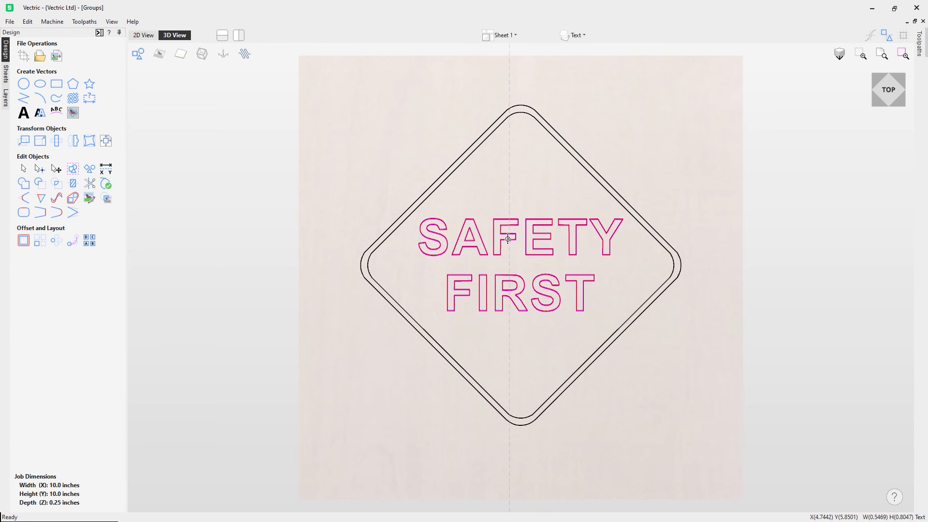
left_click(515, 240)
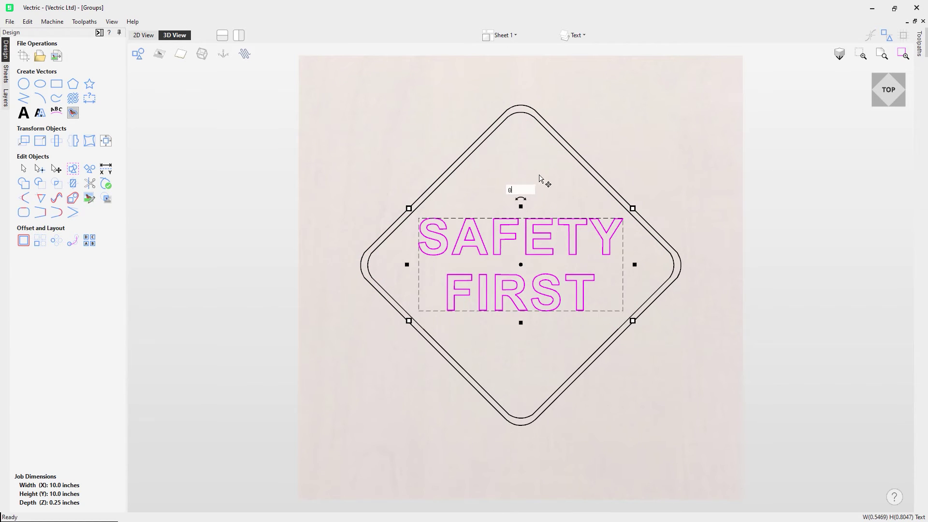
left_click(576, 35)
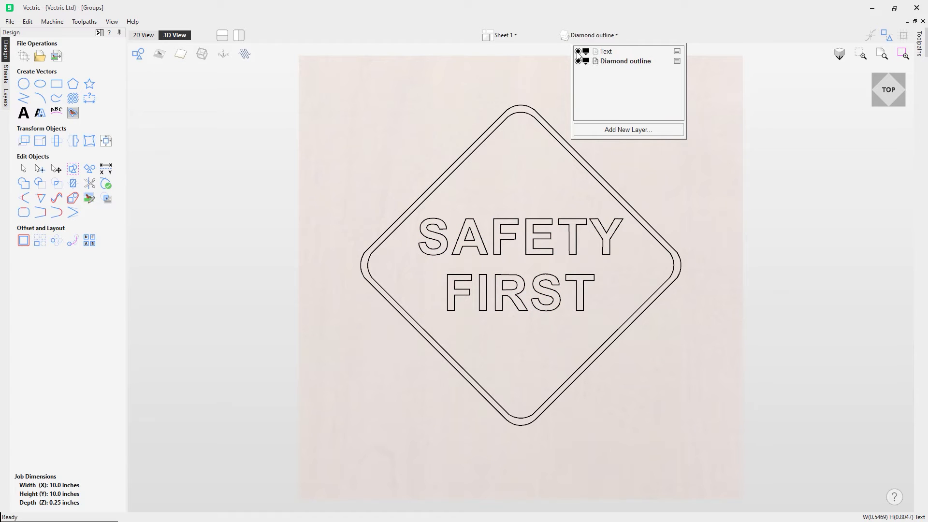
Turn off the Text layer's visibility so only the two diamond outlines remain, then deselect
left_click(578, 51)
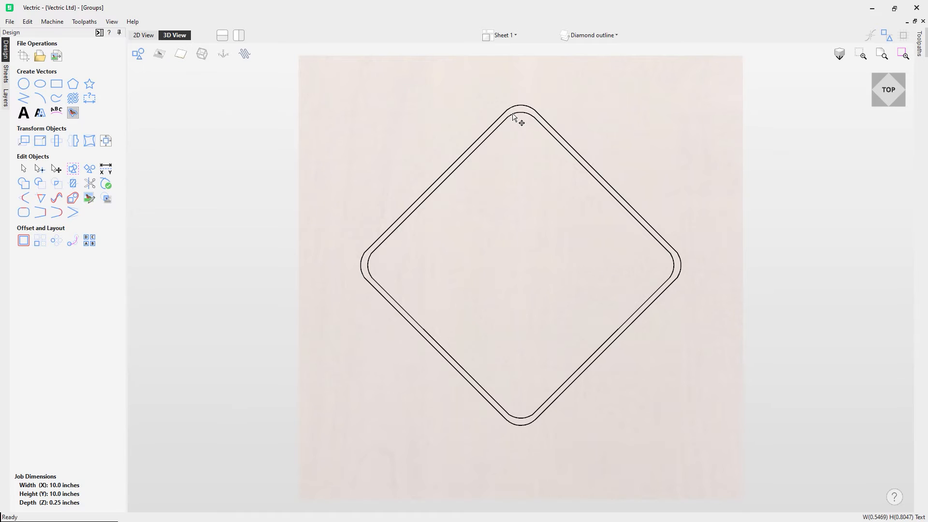
mouse_move(477, 148)
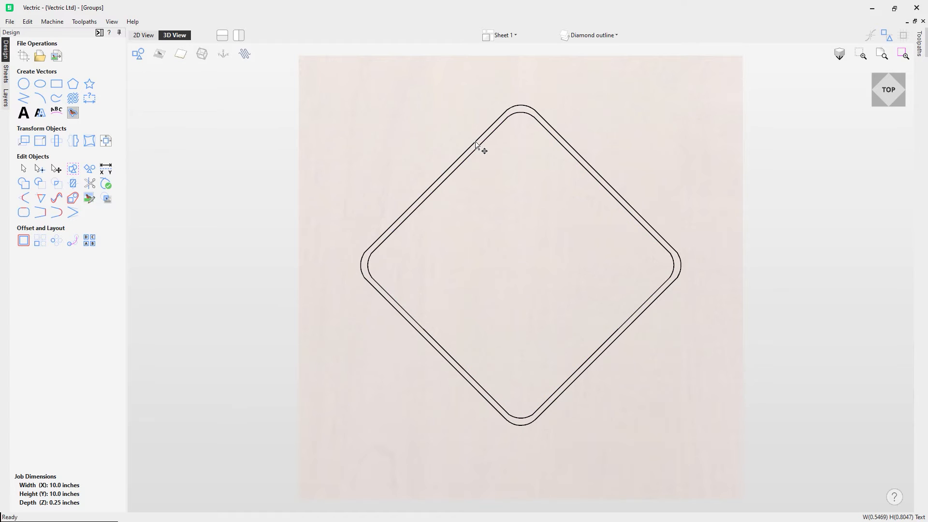
left_click(478, 147)
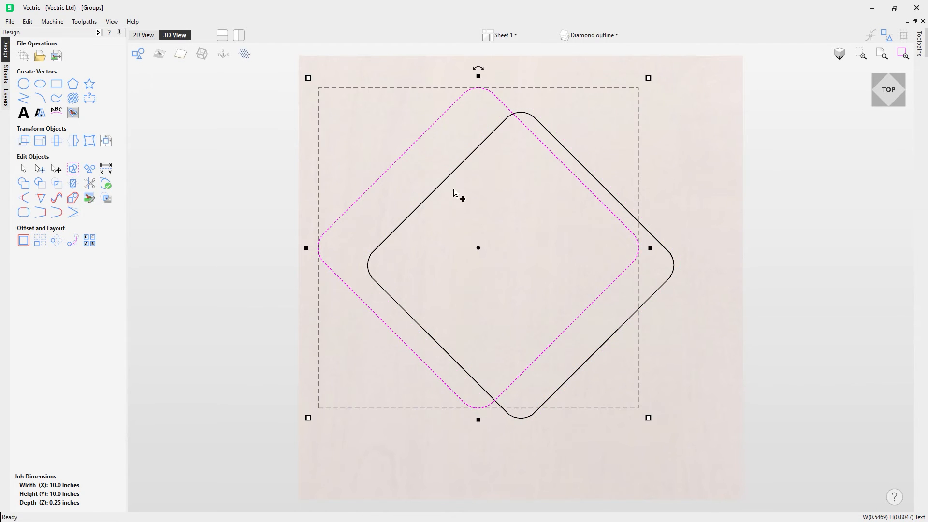
left_click(390, 133)
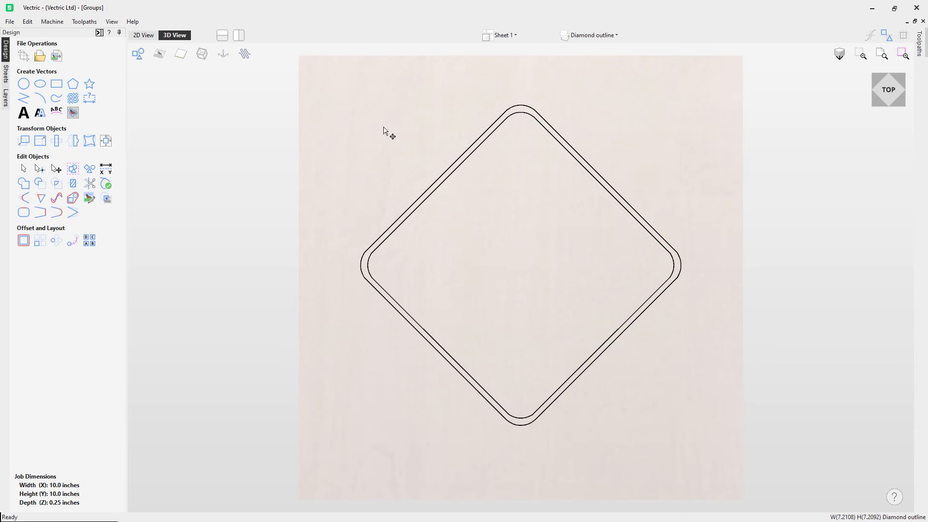
mouse_move(442, 189)
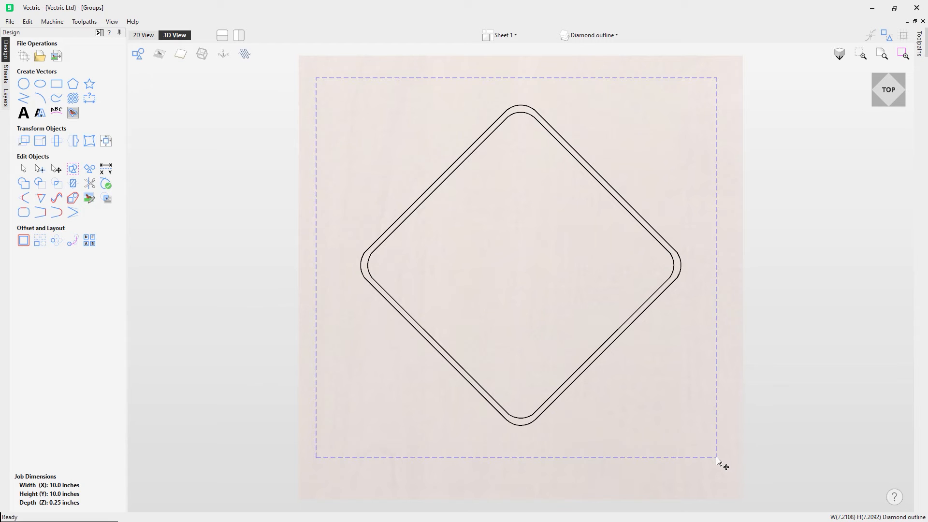
left_click(477, 148)
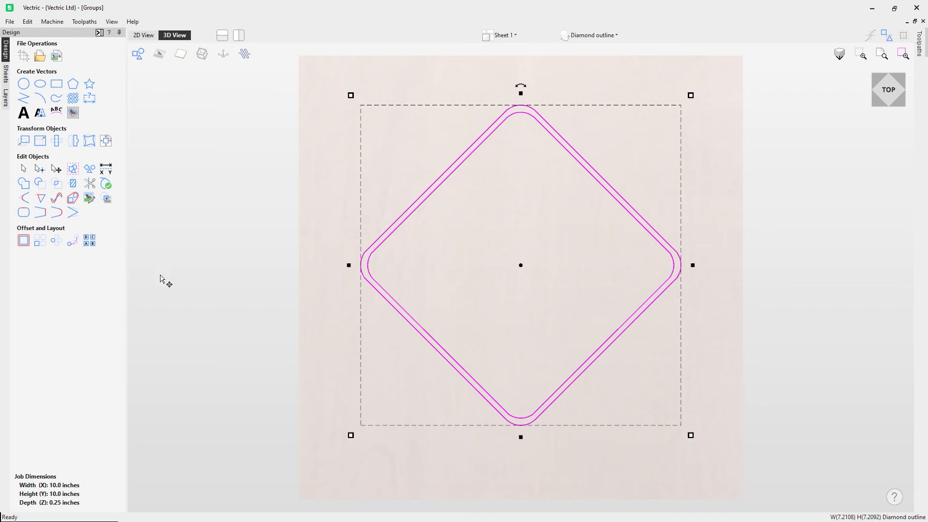
mouse_move(482, 239)
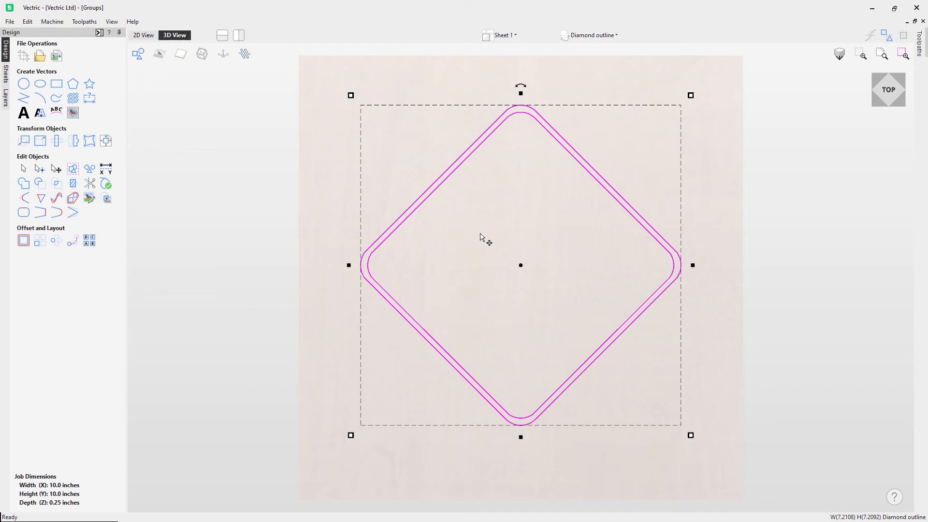
mouse_move(89, 168)
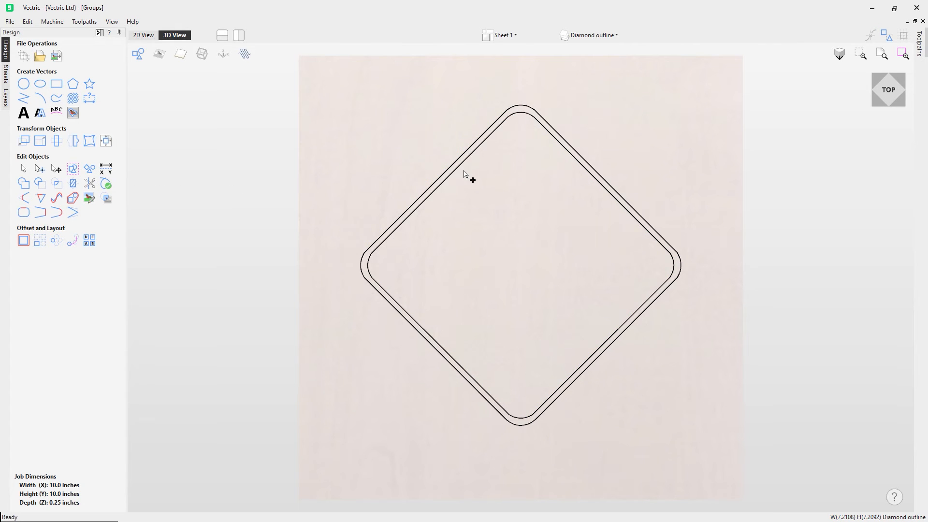
Select the grouped diamond outline ready for moving to another layer
left_click(468, 178)
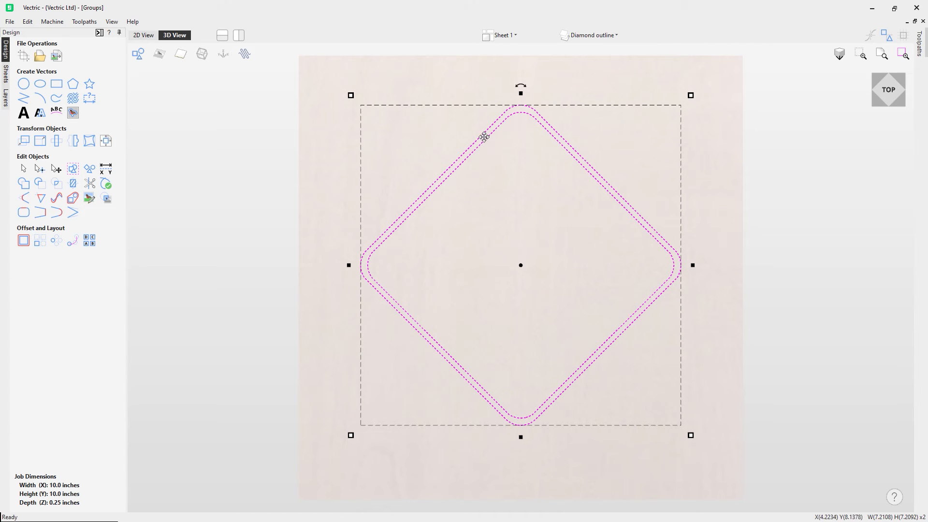
mouse_move(258, 181)
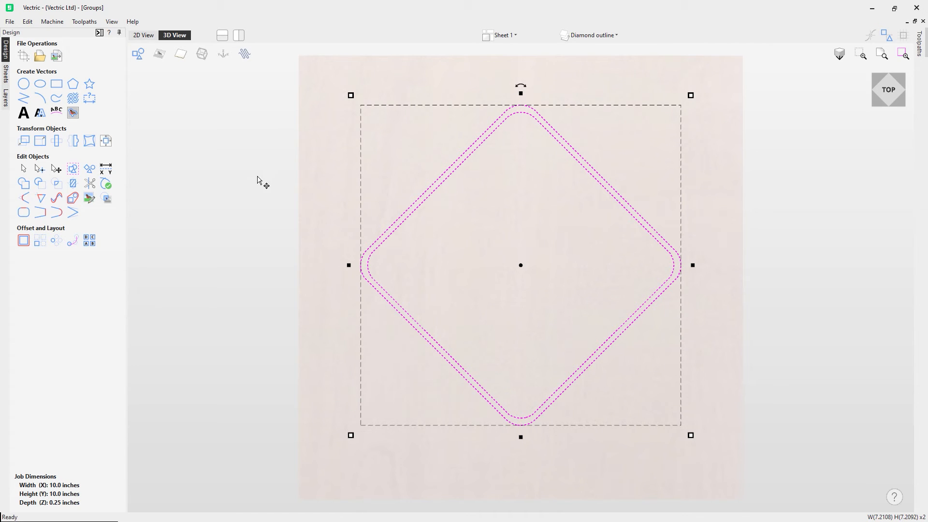
mouse_move(286, 167)
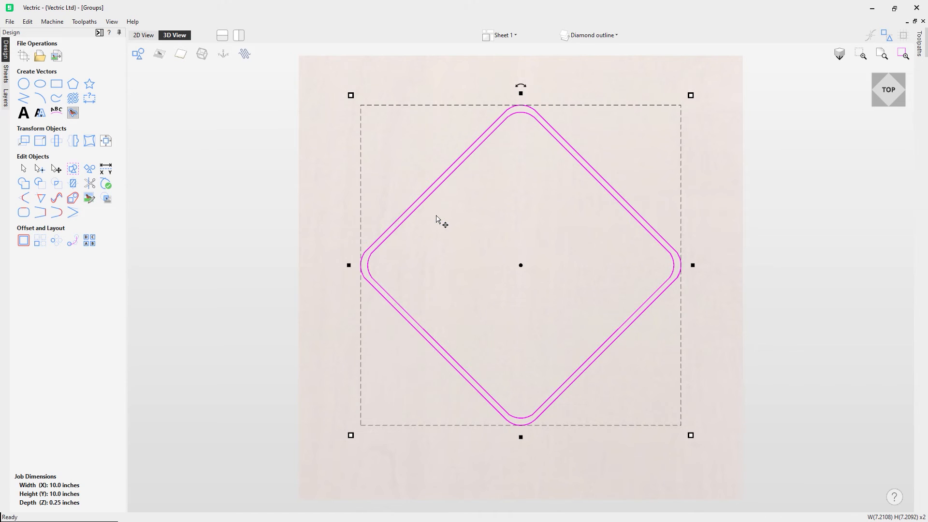
mouse_move(414, 209)
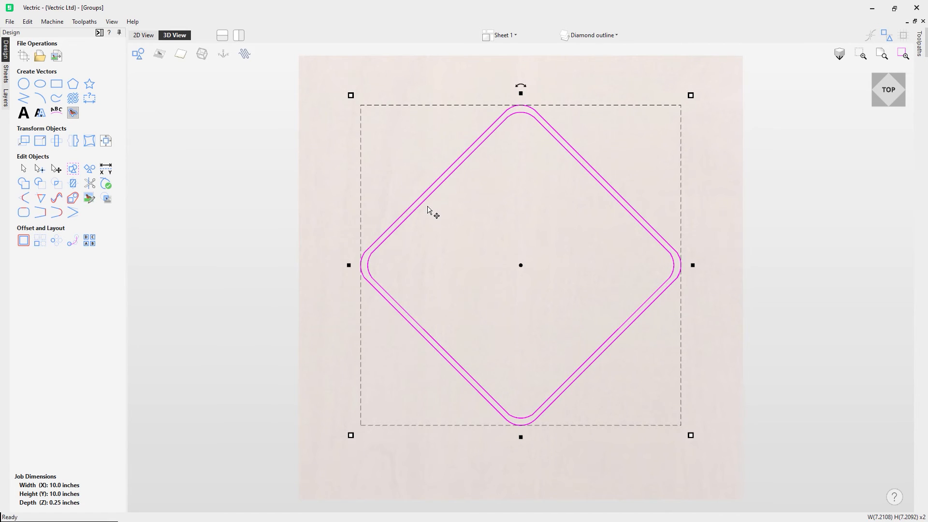
mouse_move(425, 201)
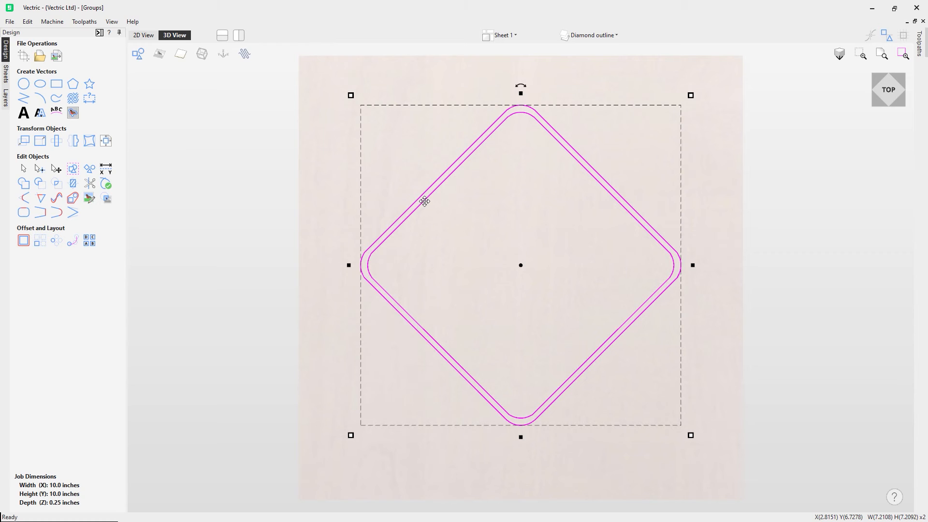
mouse_move(421, 333)
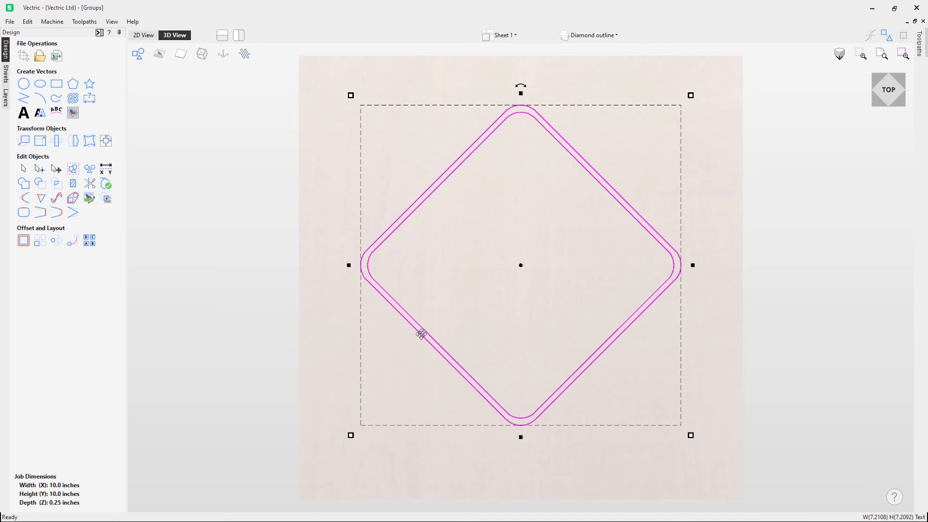
Move the selected diamond outline group onto the Text layer via Move To > Layer
right_click(420, 333)
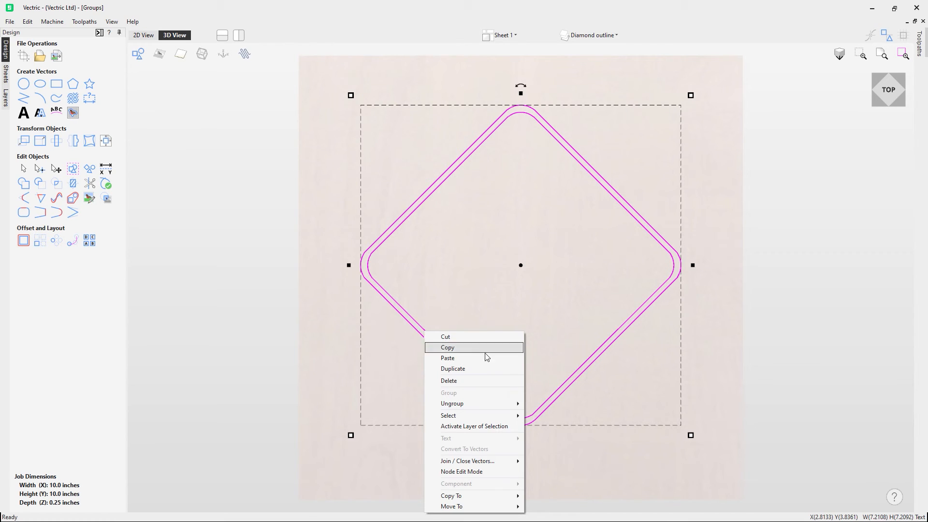
mouse_move(432, 189)
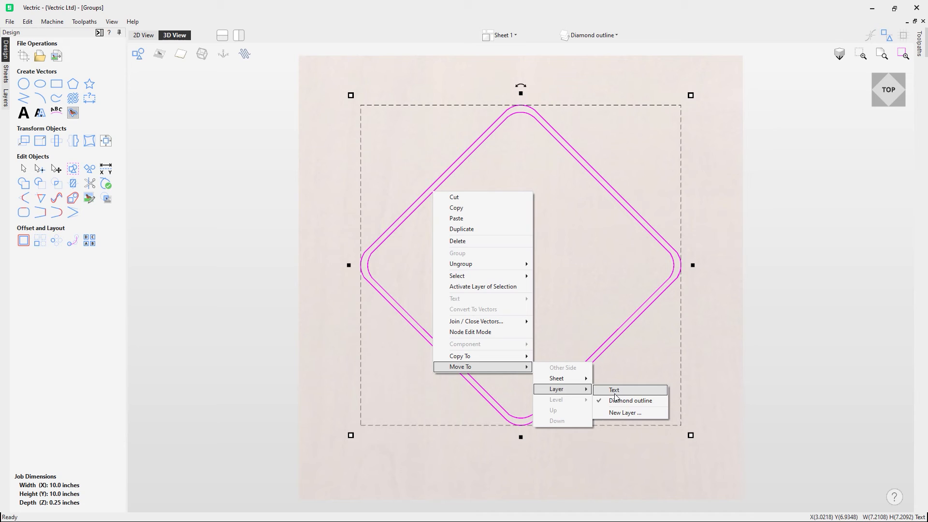
left_click(614, 389)
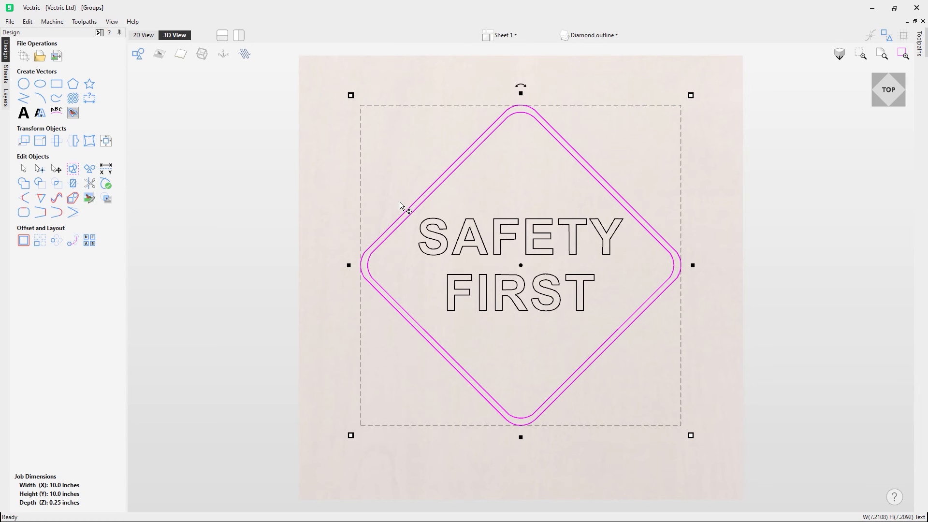
Make Text the active layer, hide Diamond outline, and reselect the still-visible diamond group
left_click(590, 35)
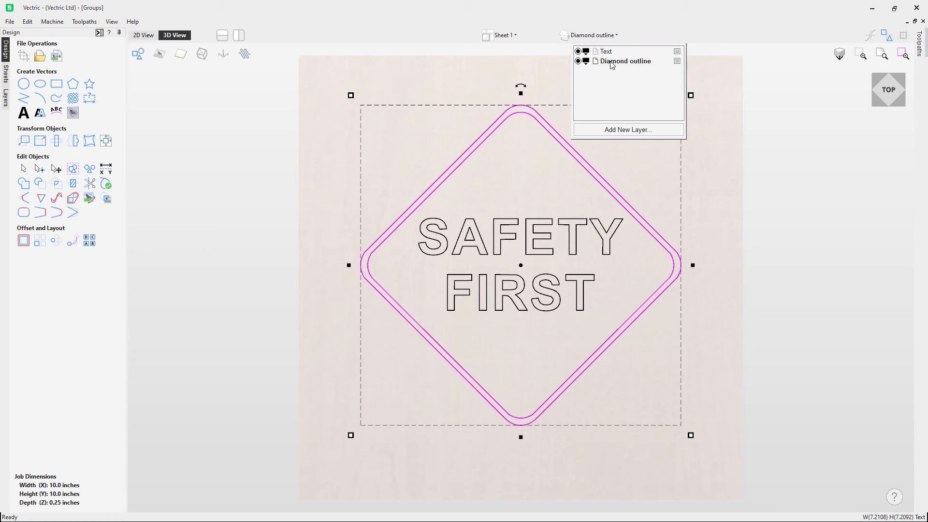
mouse_move(597, 69)
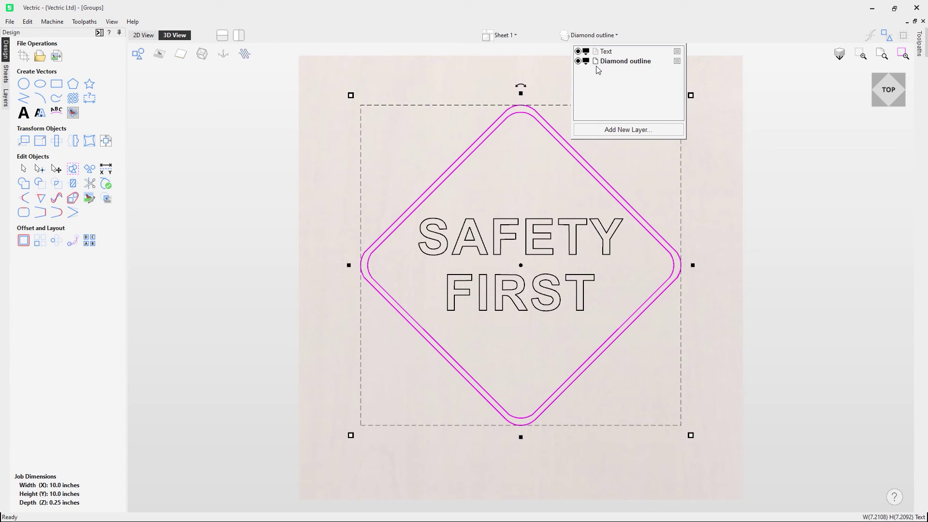
left_click(606, 51)
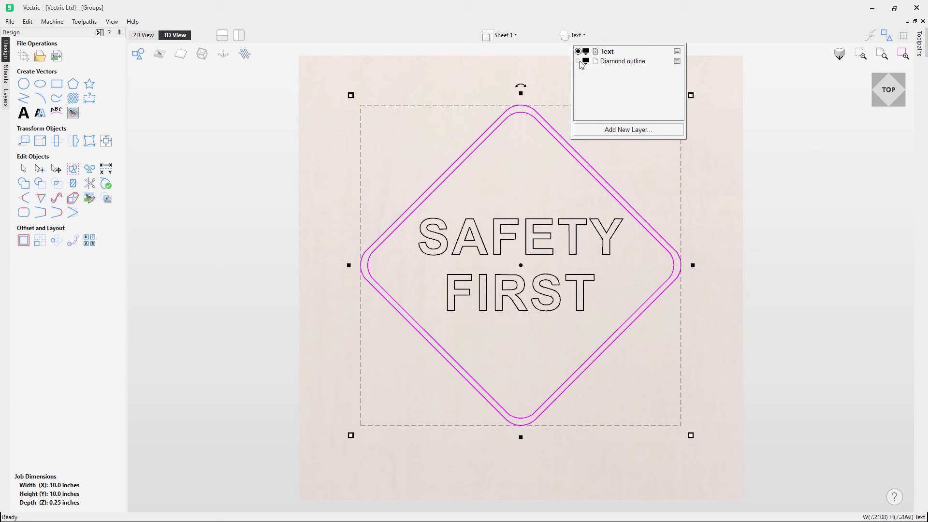
left_click(578, 51)
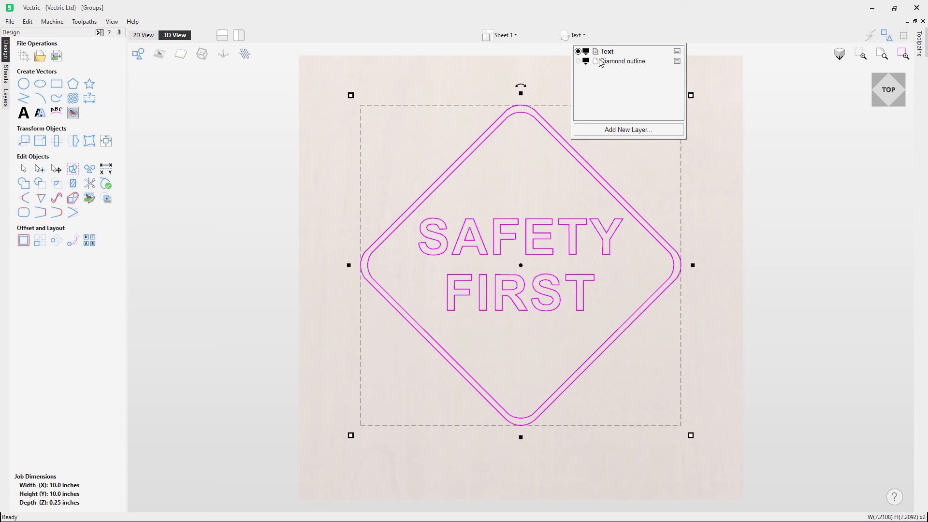
left_click(578, 51)
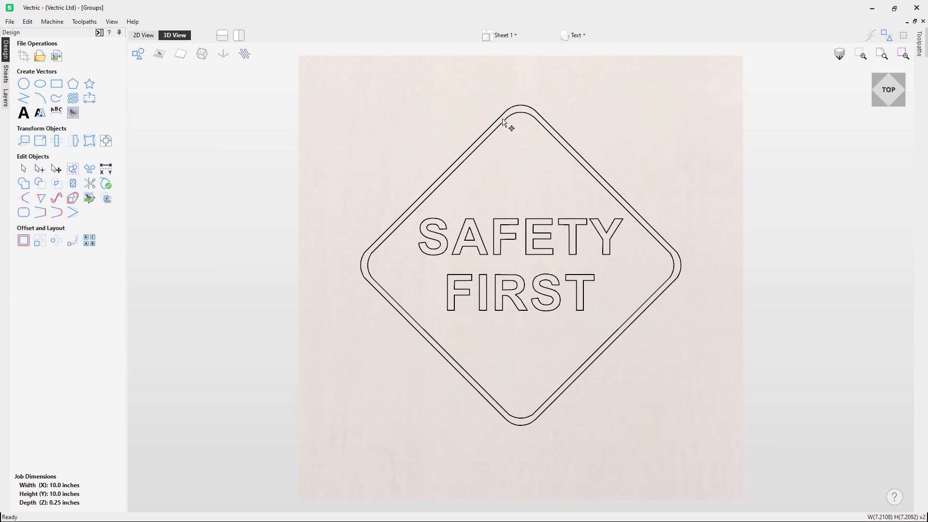
left_click(503, 125)
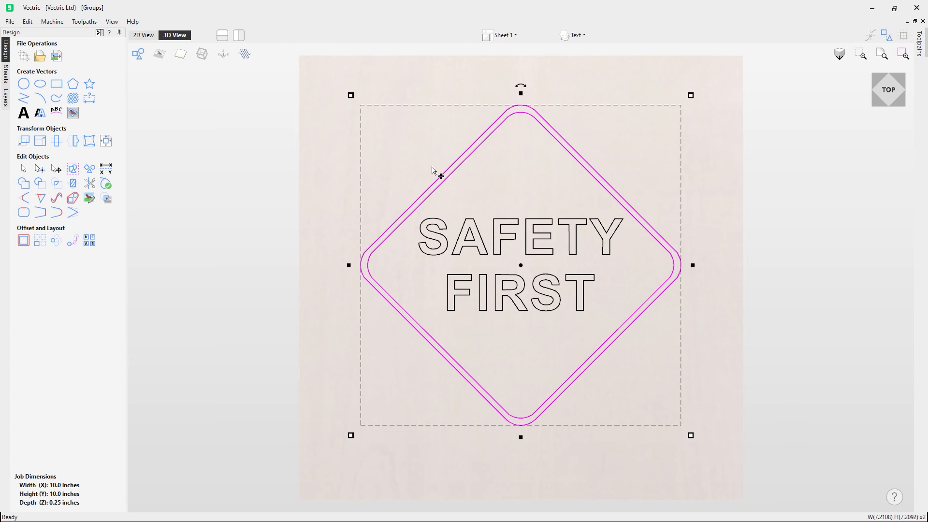
mouse_move(443, 180)
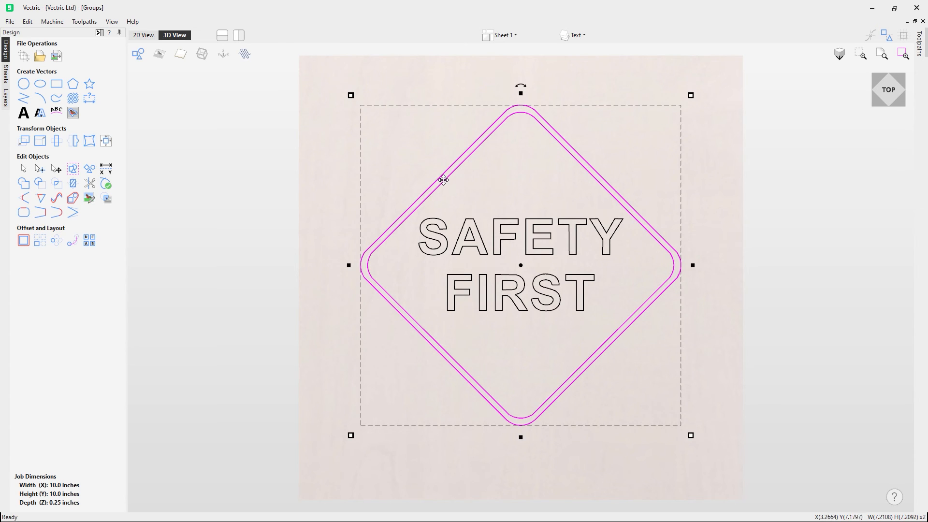
Ungroup the diamond and text back onto their original object layers
right_click(444, 180)
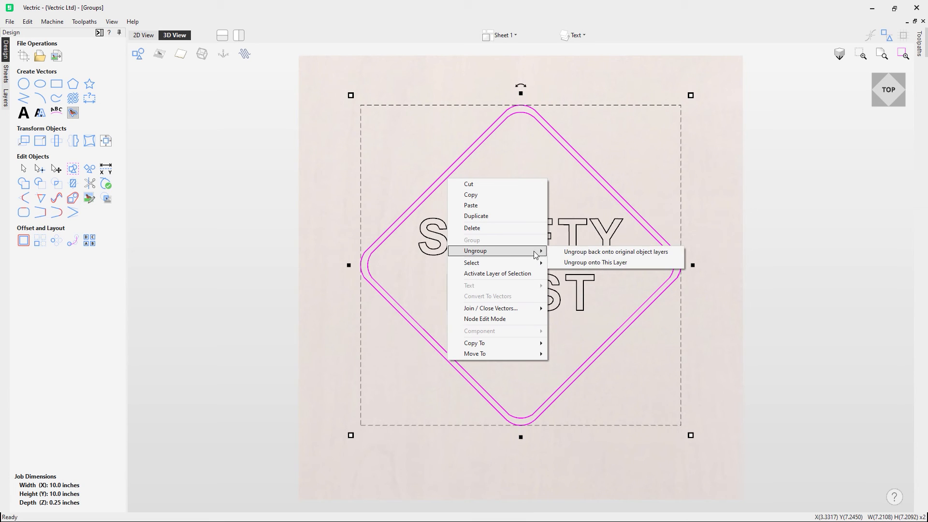
mouse_move(615, 251)
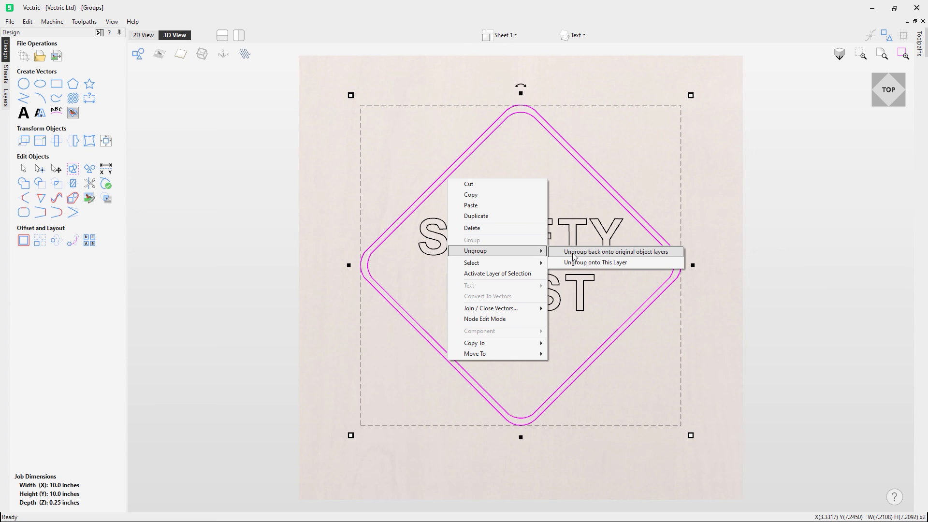
left_click(614, 251)
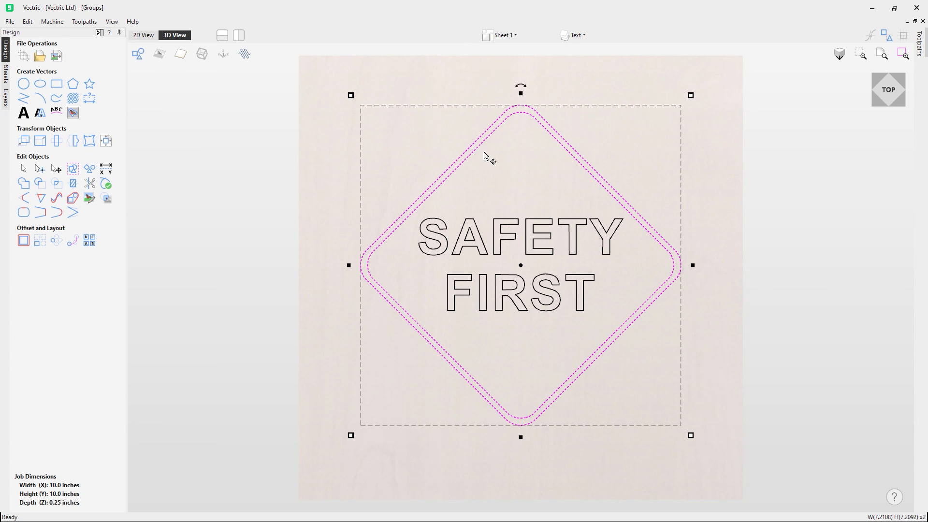
Make Diamond outline the active layer and hide Text, leaving only the two diamond outlines visible
left_click(574, 35)
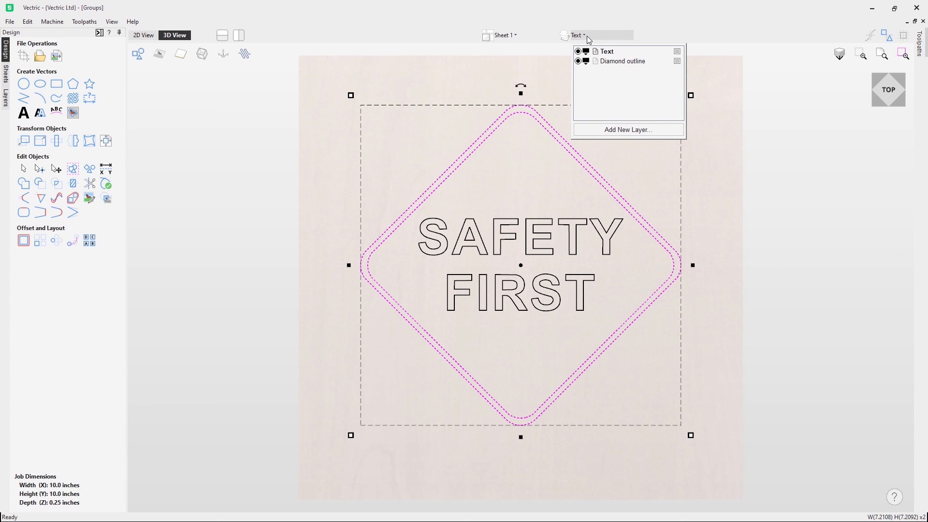
left_click(626, 61)
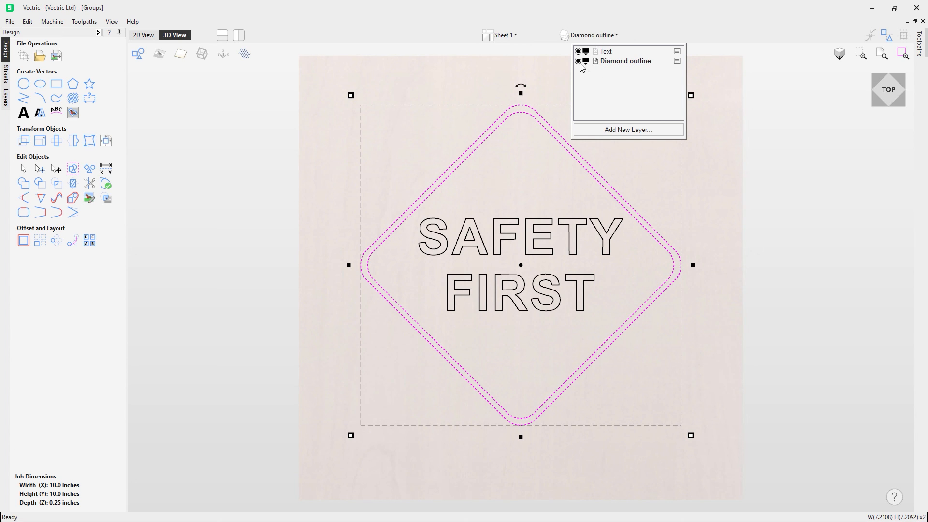
left_click(578, 51)
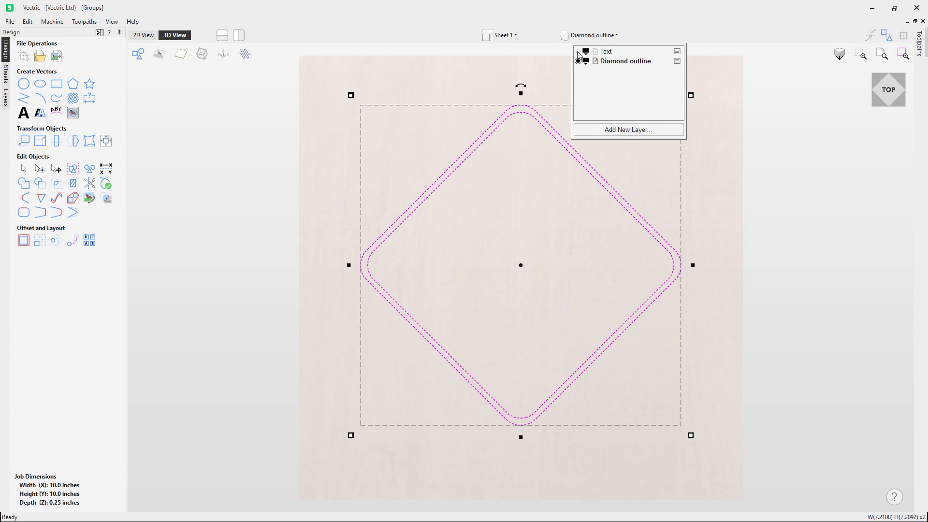
left_click(379, 94)
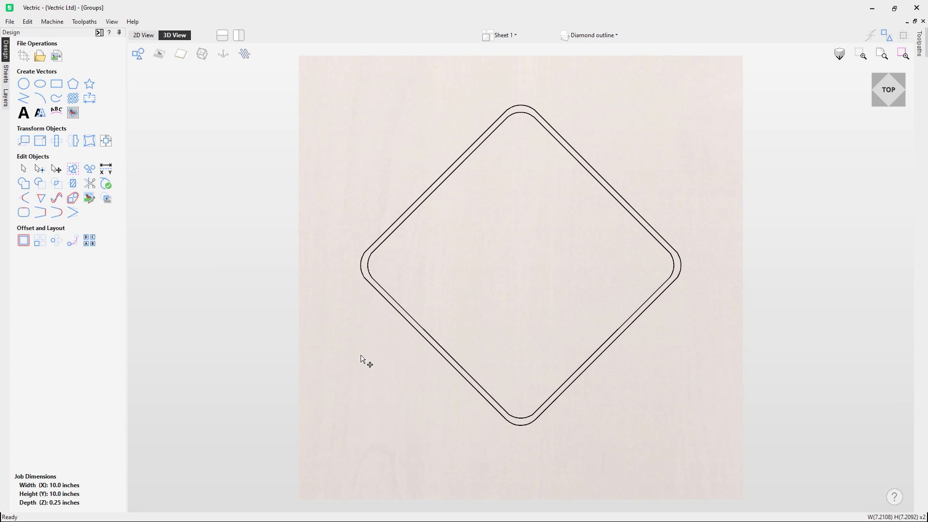
mouse_move(352, 363)
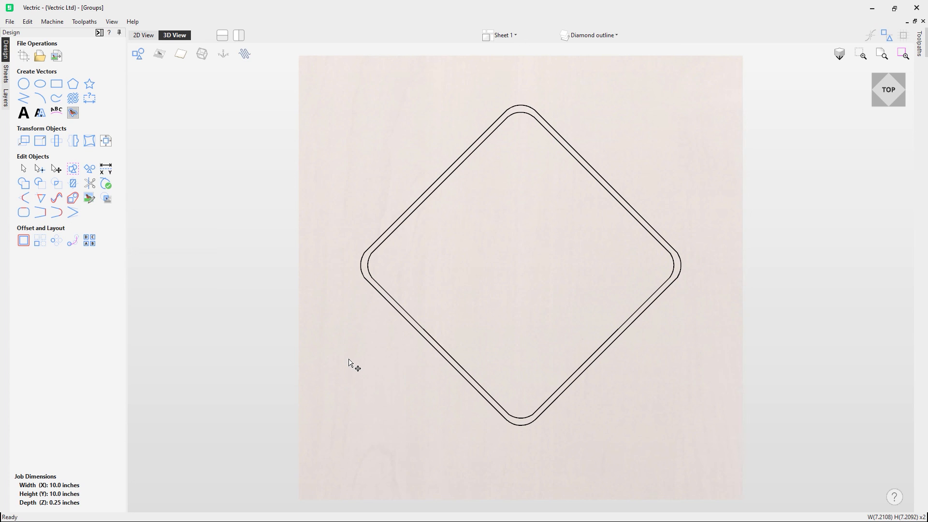